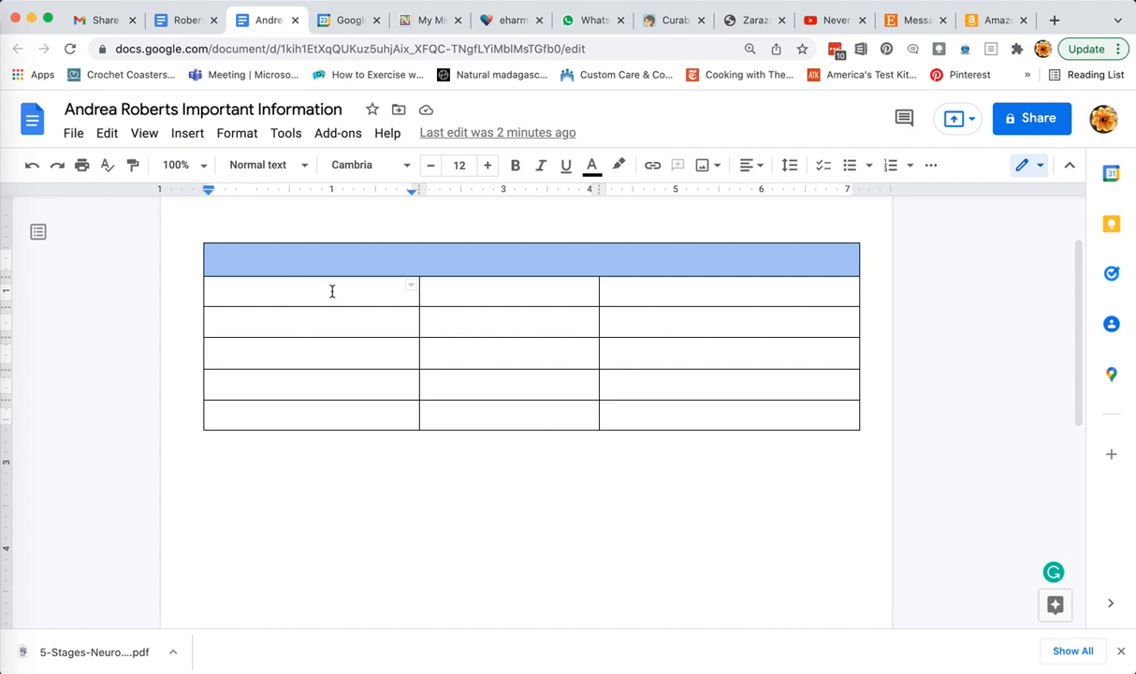
{"action": "mouse_move", "coordinate": [327, 296]}
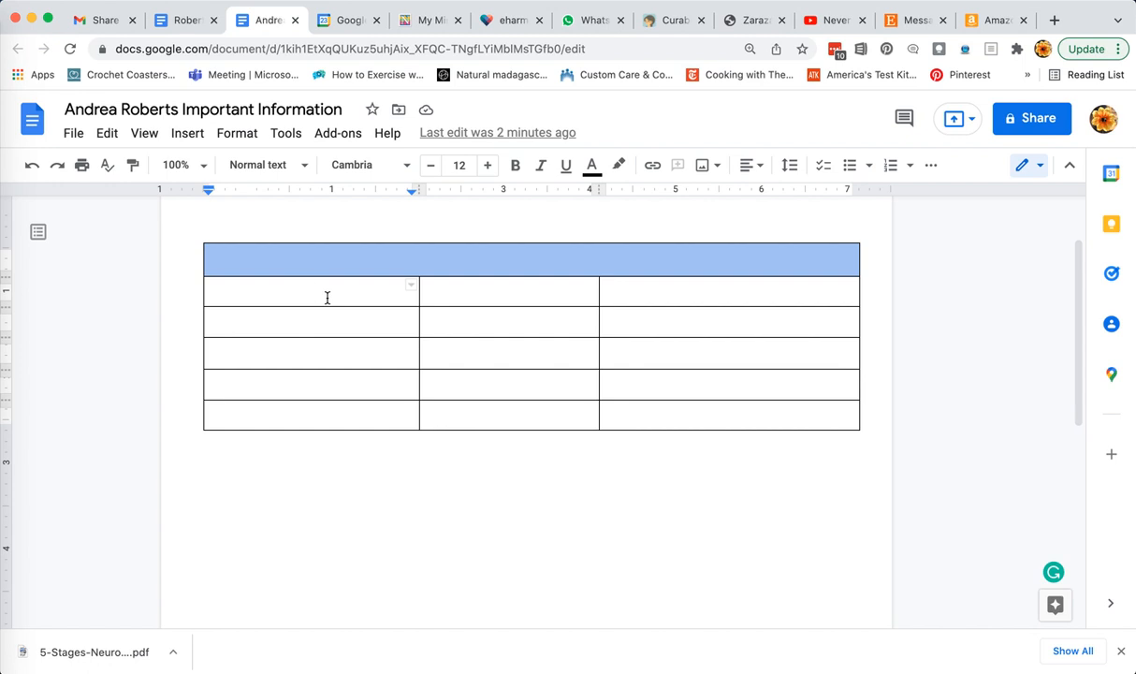
Show the context menu for the first body cell below the blue header
{"action": "right_click", "coordinate": [328, 297]}
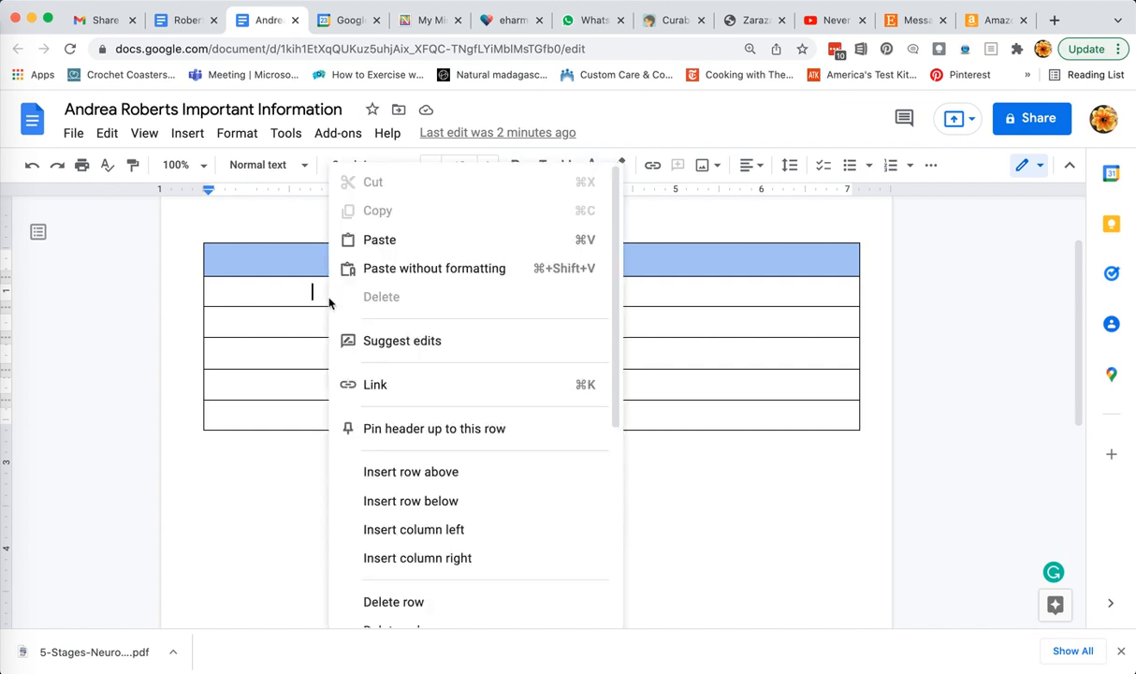
{"action": "mouse_move", "coordinate": [401, 341]}
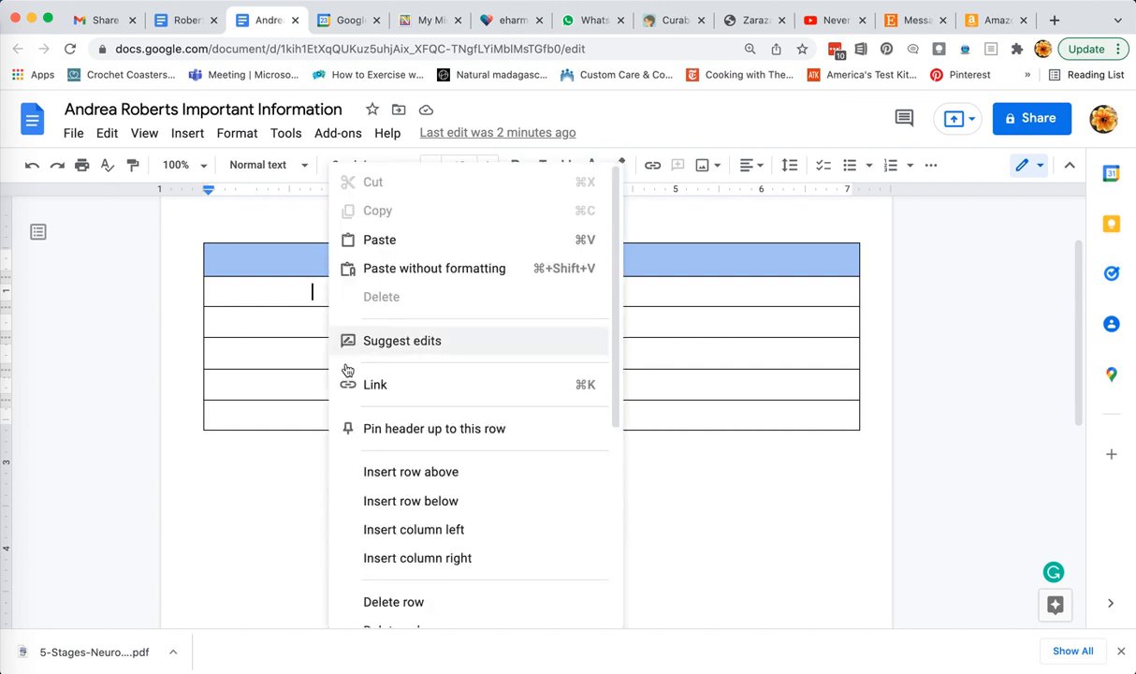
{"action": "mouse_move", "coordinate": [409, 472]}
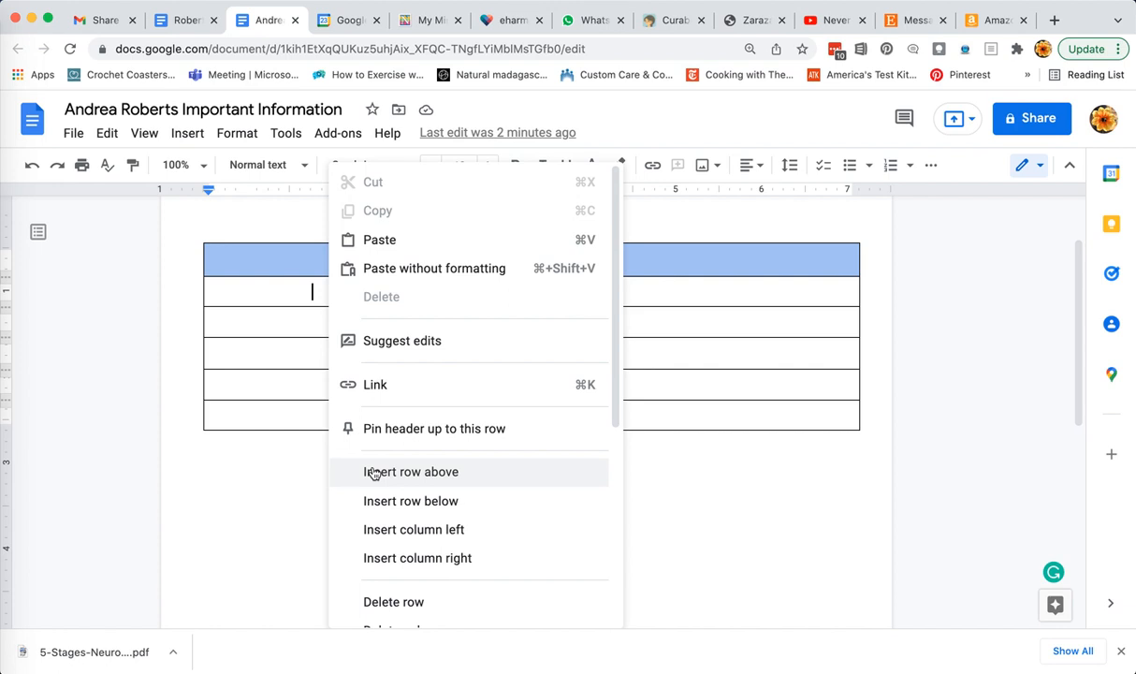
{"action": "mouse_move", "coordinate": [412, 501]}
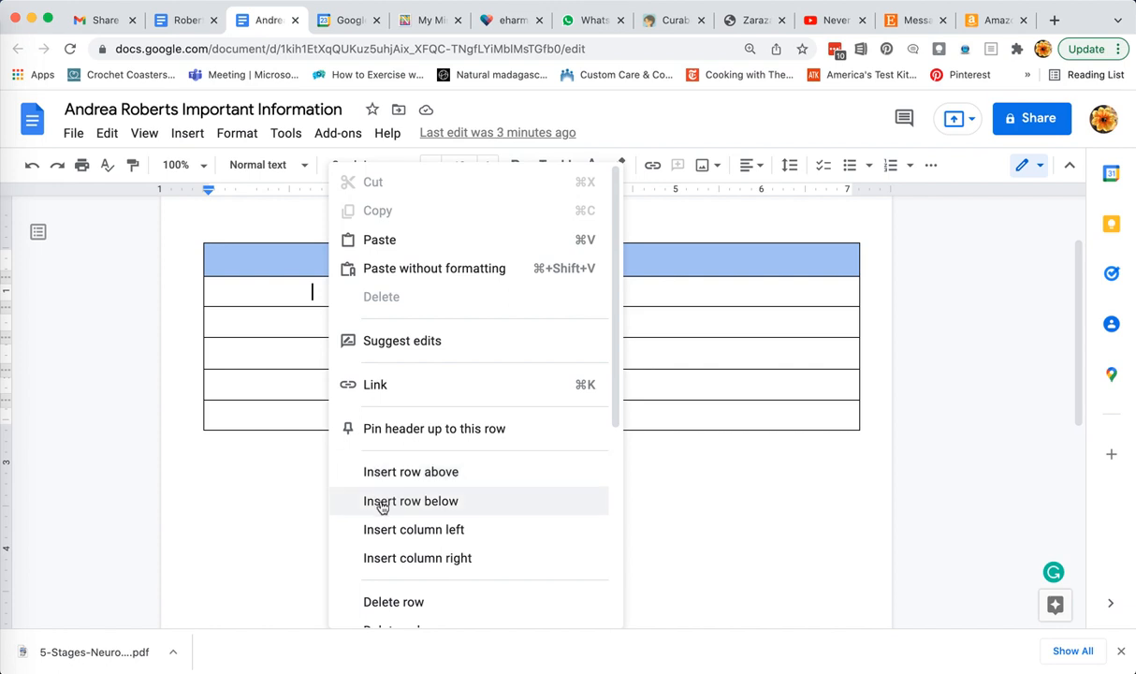
{"action": "mouse_move", "coordinate": [414, 528]}
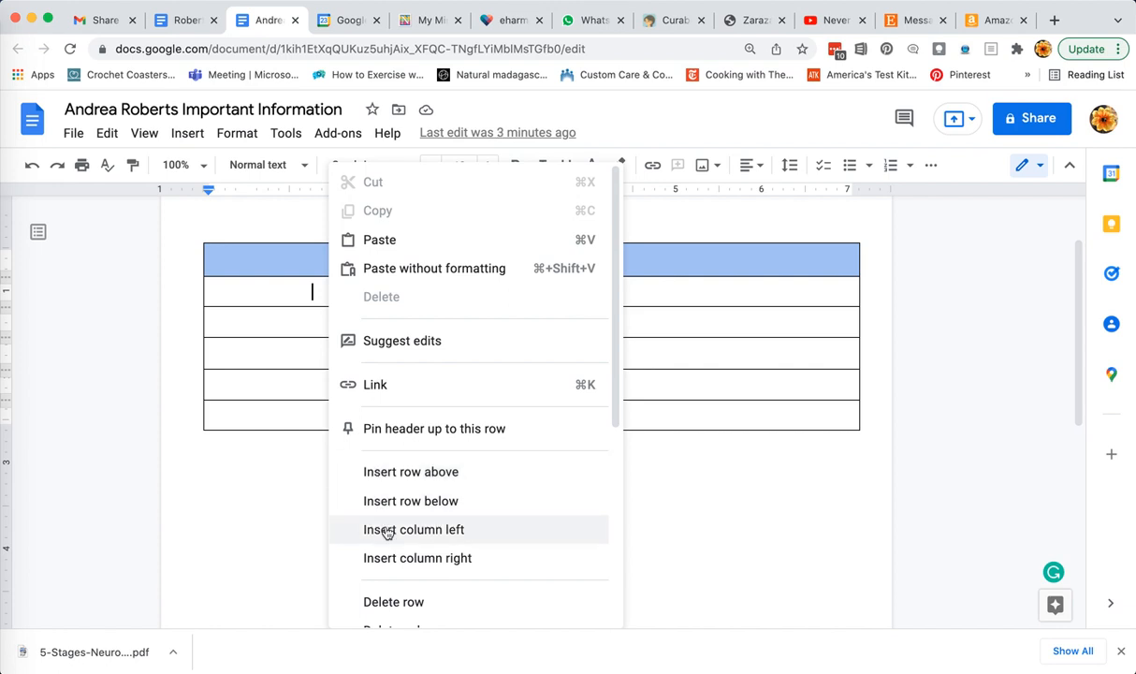
{"action": "mouse_move", "coordinate": [417, 558]}
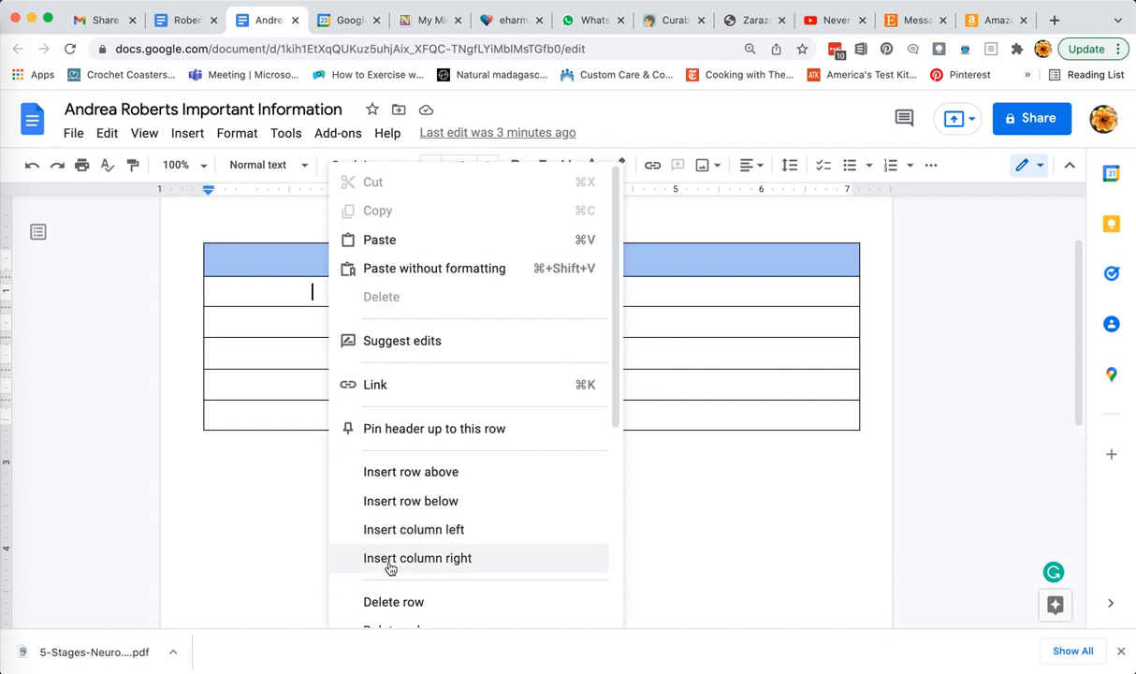
{"action": "mouse_move", "coordinate": [393, 541]}
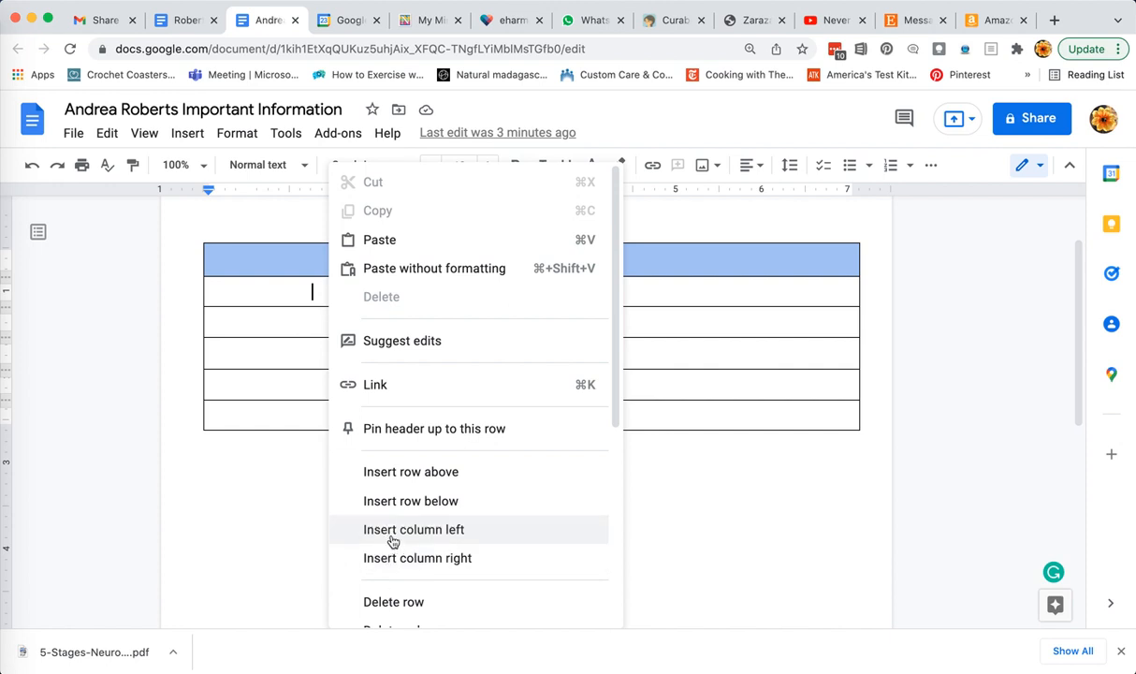
{"action": "mouse_move", "coordinate": [417, 557]}
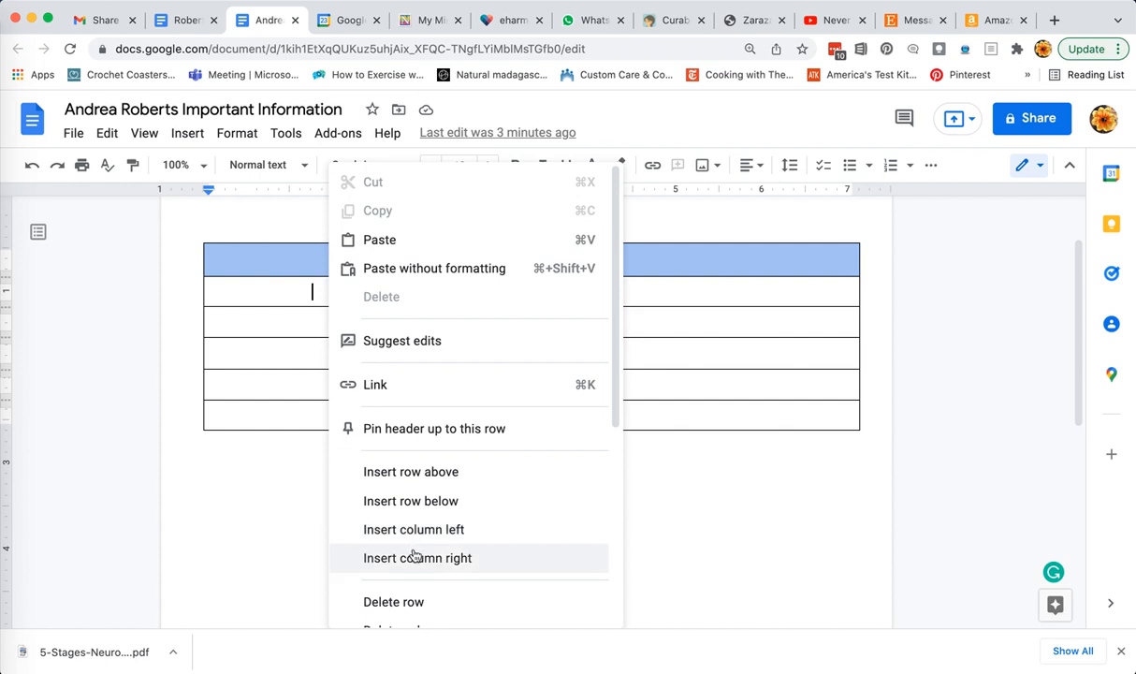
Insert a column via the context menu, giving the table four body columns, and move into a cell
{"action": "left_click", "coordinate": [417, 558]}
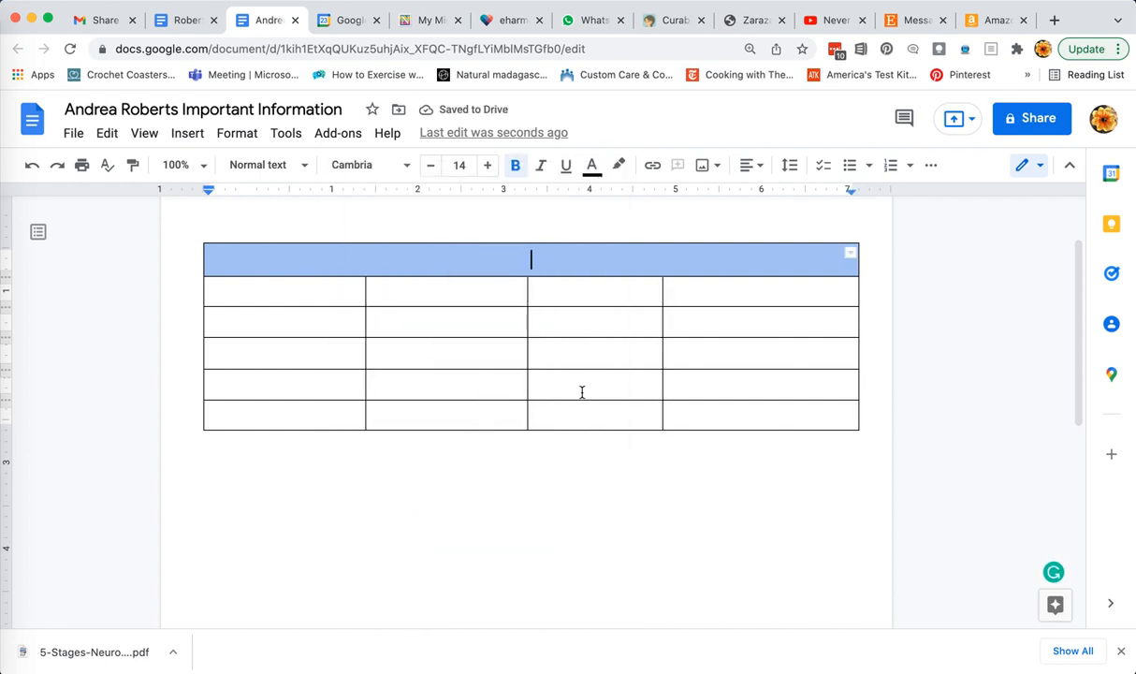
{"action": "left_click", "coordinate": [595, 322]}
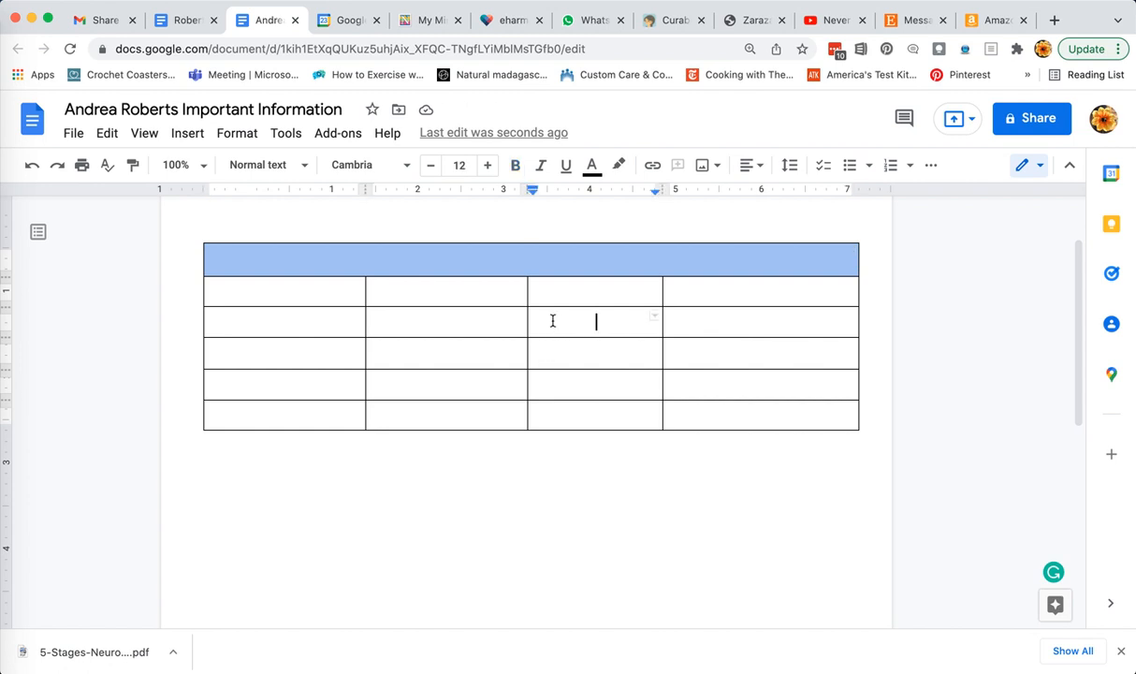
Show the context menu for a body cell, dismiss it, and bring it up again
{"action": "right_click", "coordinate": [596, 322]}
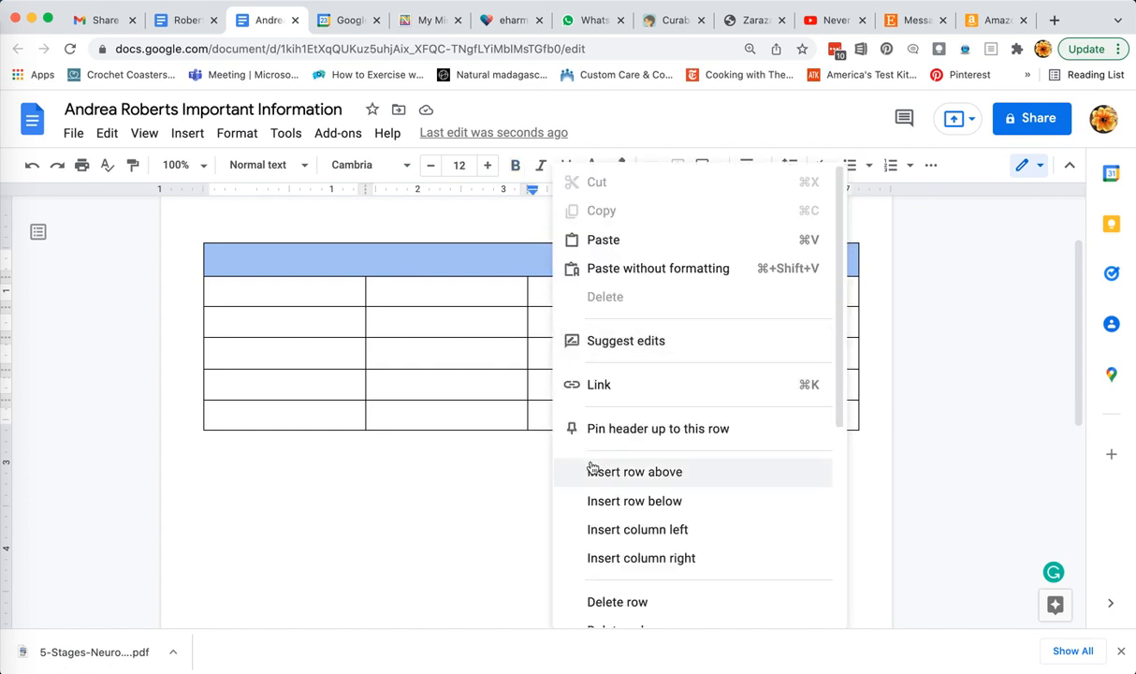
{"action": "scroll", "scroll_direction": "down", "scroll_amount": 3}
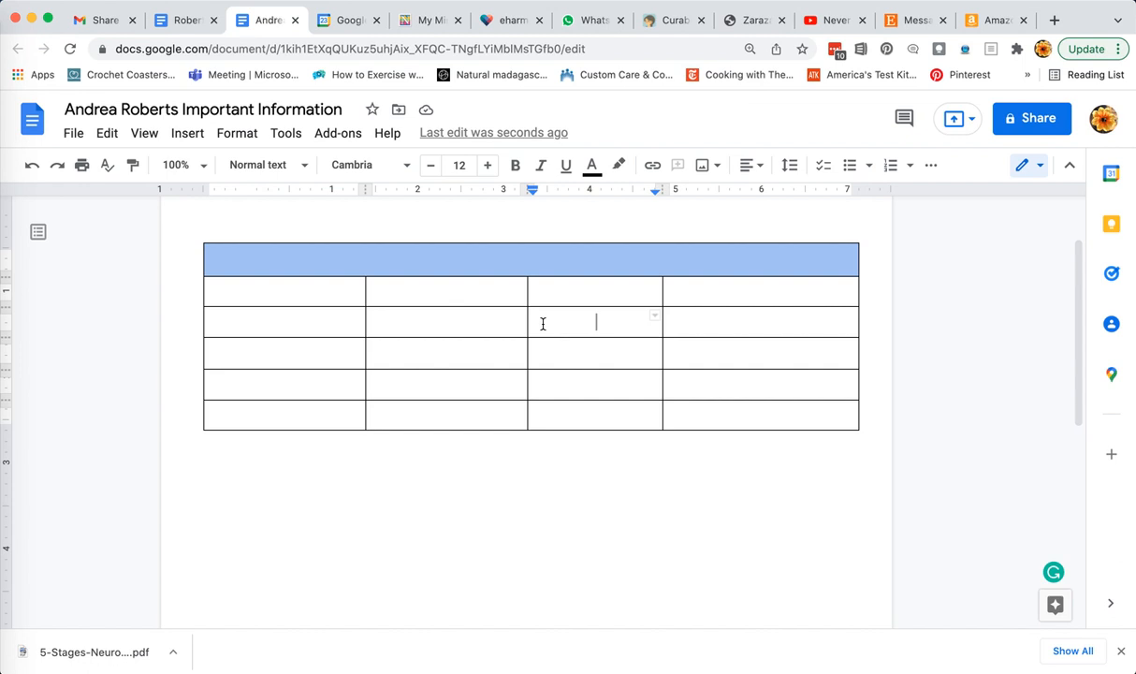
{"action": "right_click", "coordinate": [596, 322]}
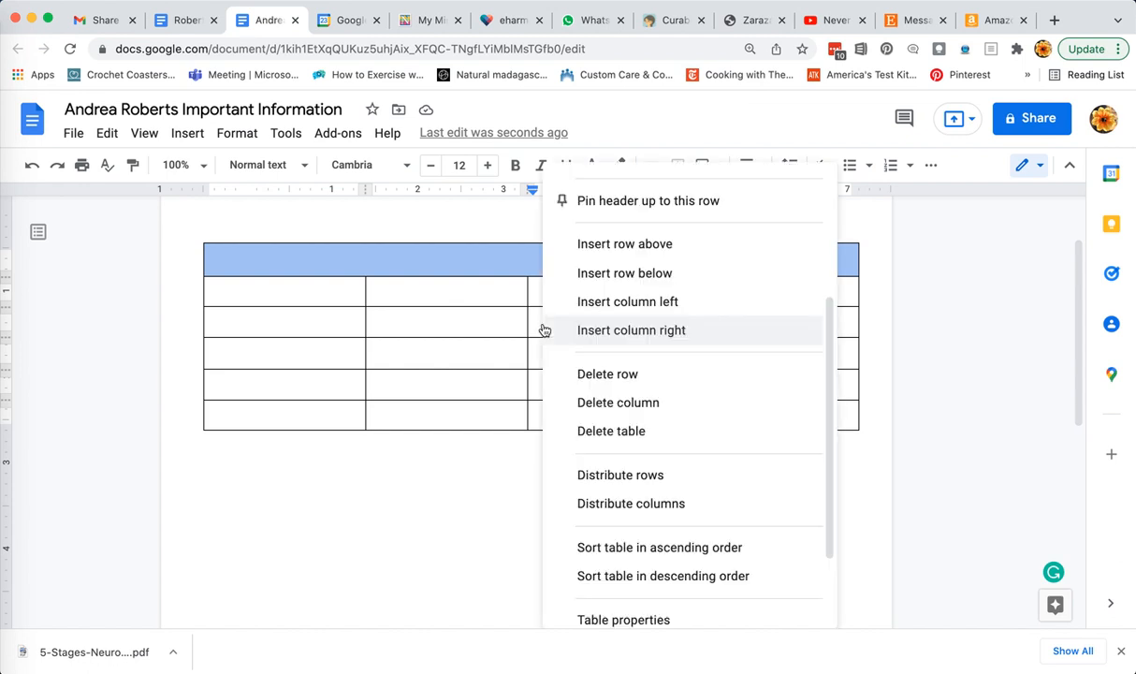